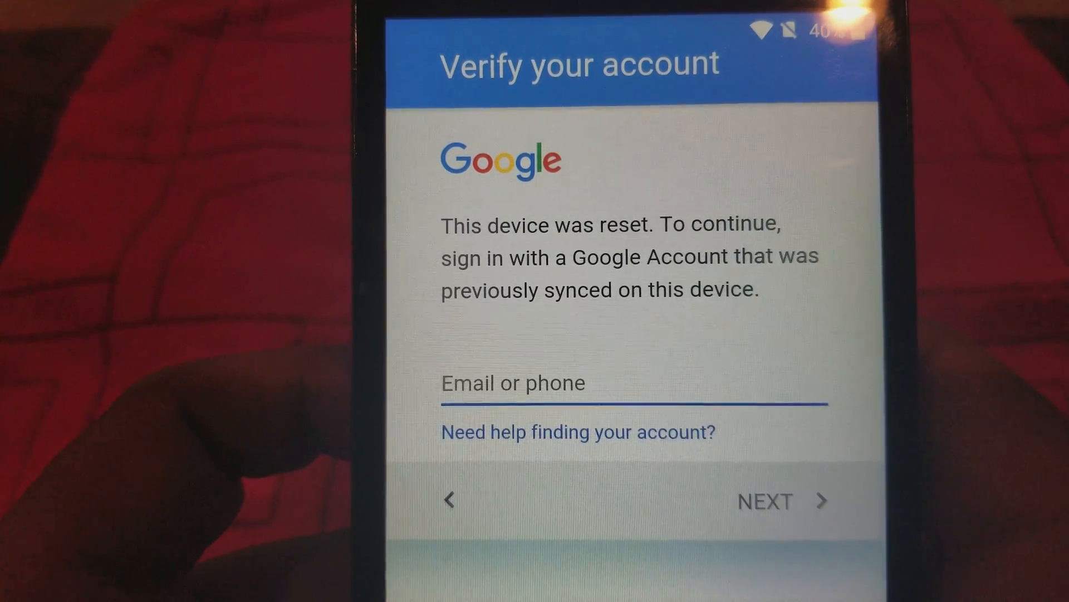
From the sign-in Email field, reach Swype keyboard settings and its How-to-Swype help page
left_click(632, 382)
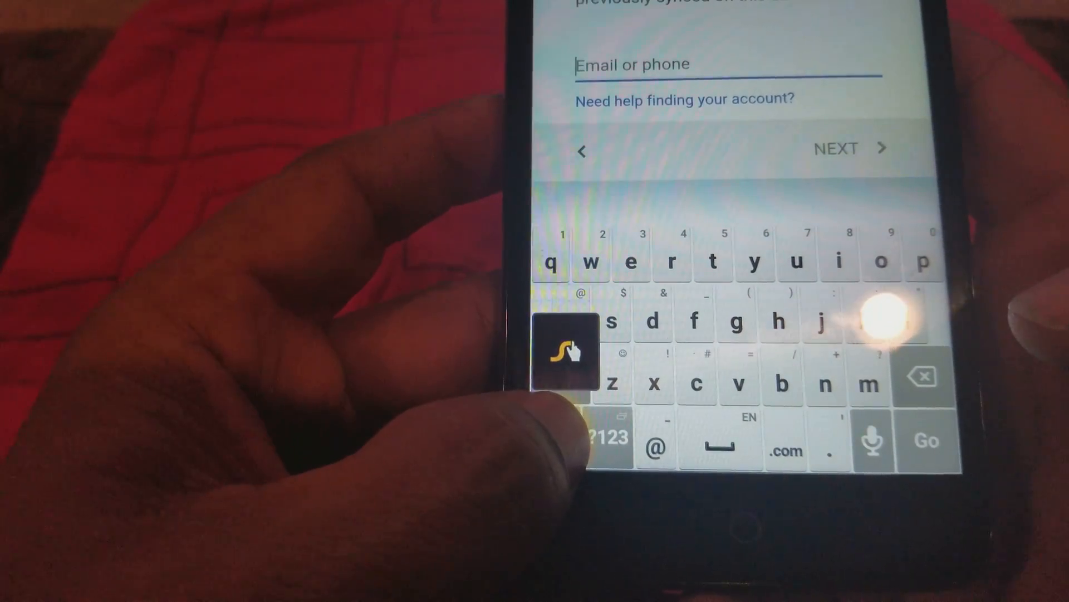
left_click(564, 350)
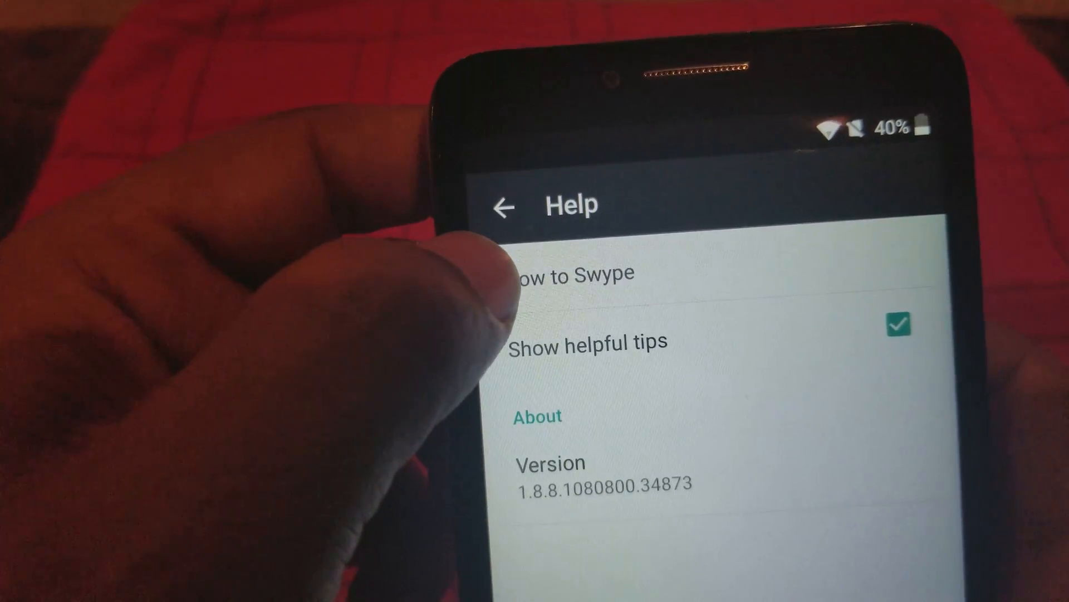
left_click(573, 273)
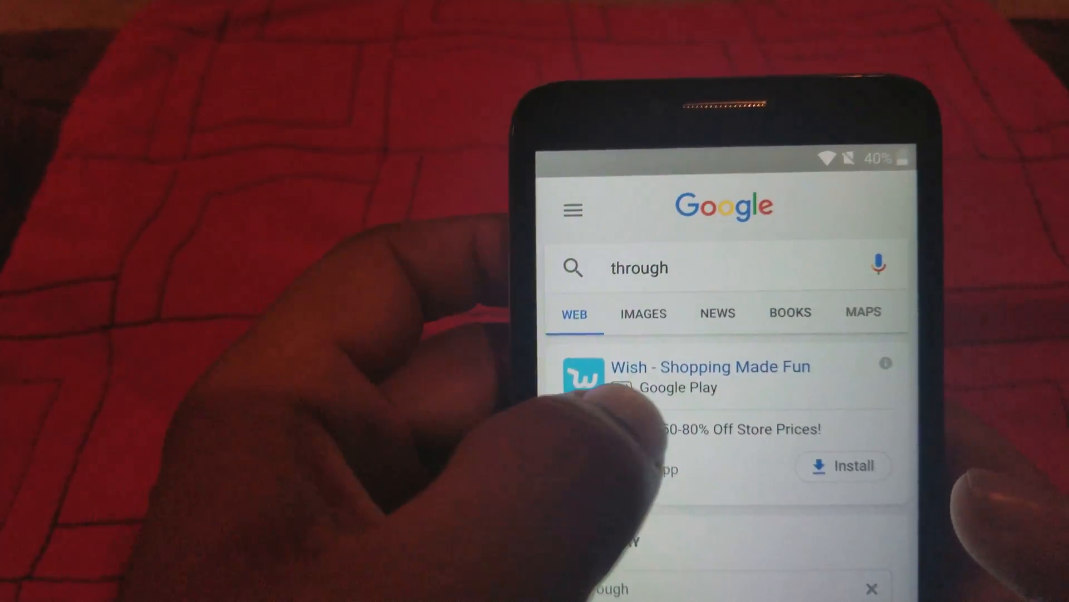
Search "c" in the Google app so Chrome is listed among app results
left_click(723, 266)
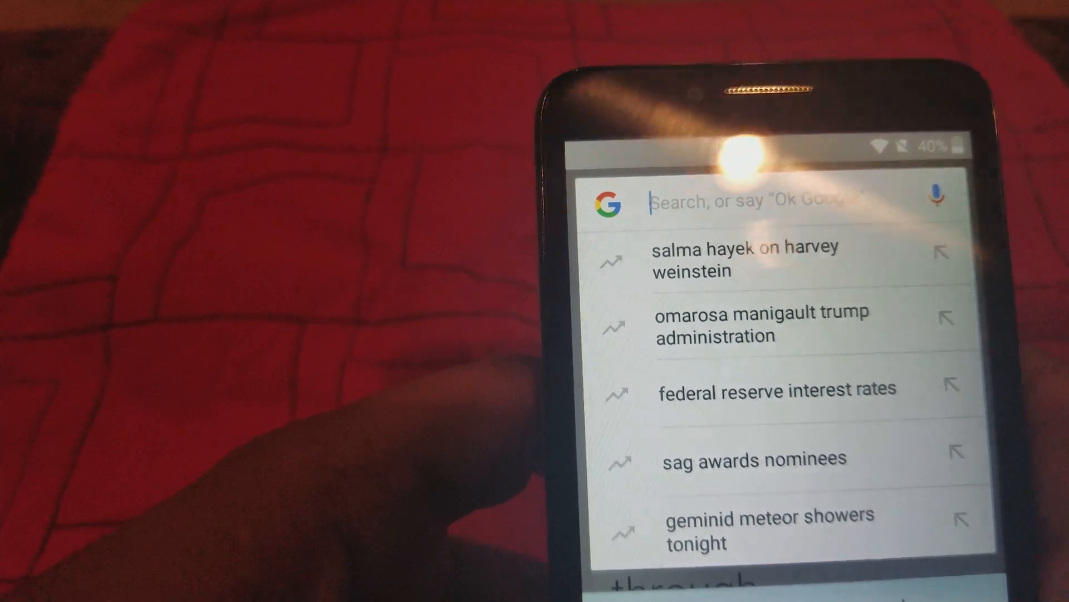
type("c")
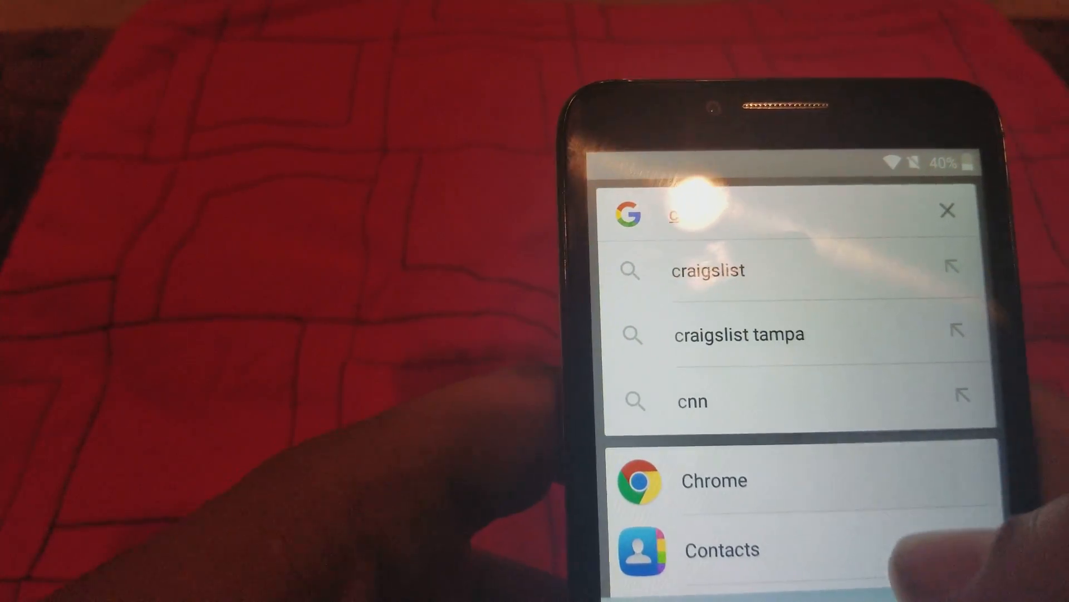
Launch Chrome and get past its welcome screens without adding an account
left_click(709, 479)
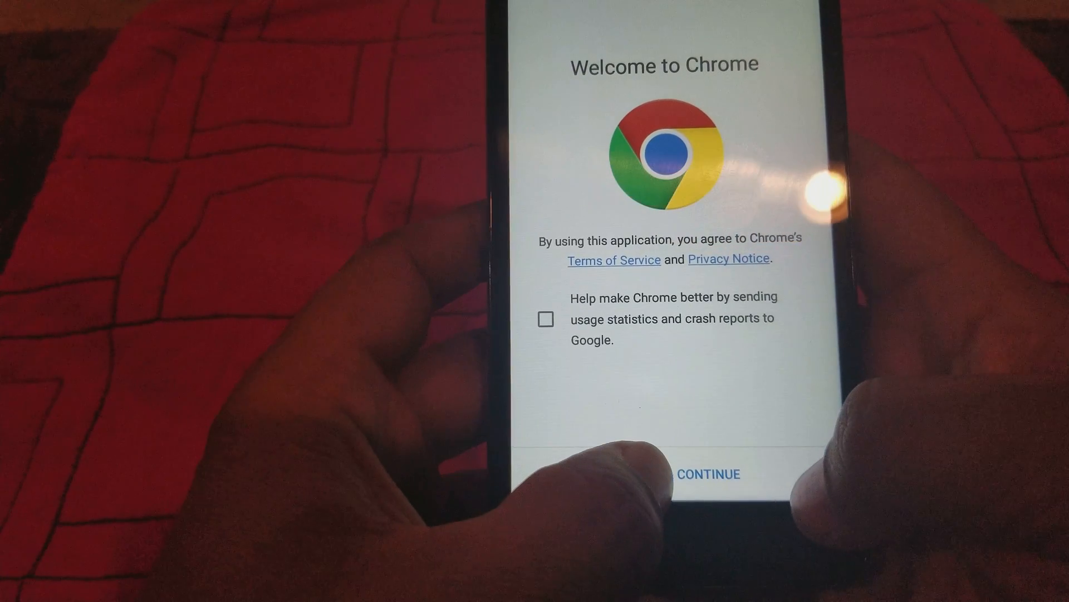
left_click(708, 474)
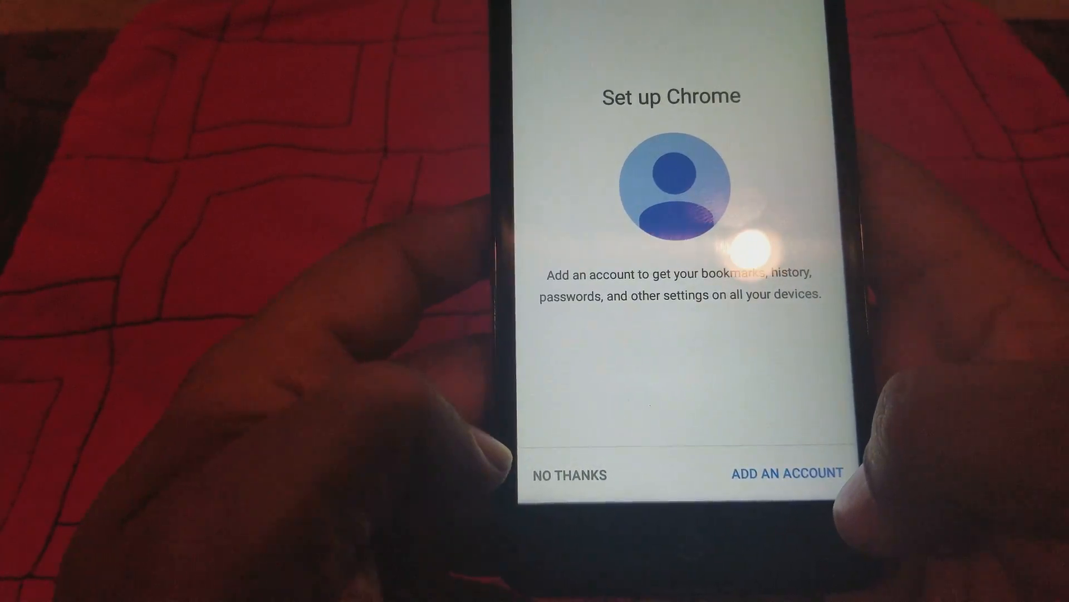
left_click(569, 475)
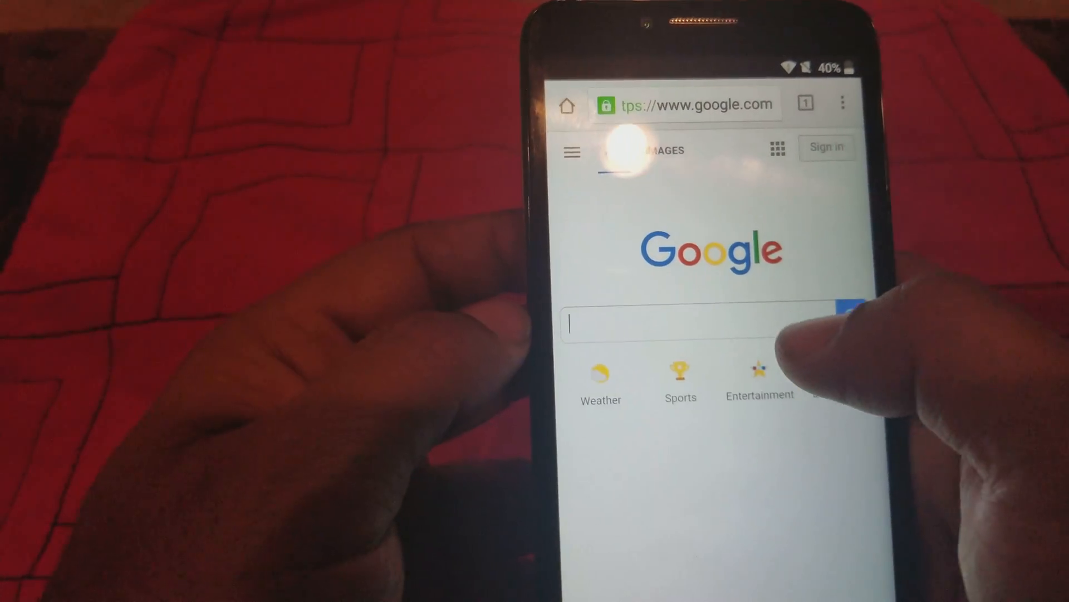
Search "quick sho" on google.com to surface quick shortcut maker apk suggestions
left_click(681, 324)
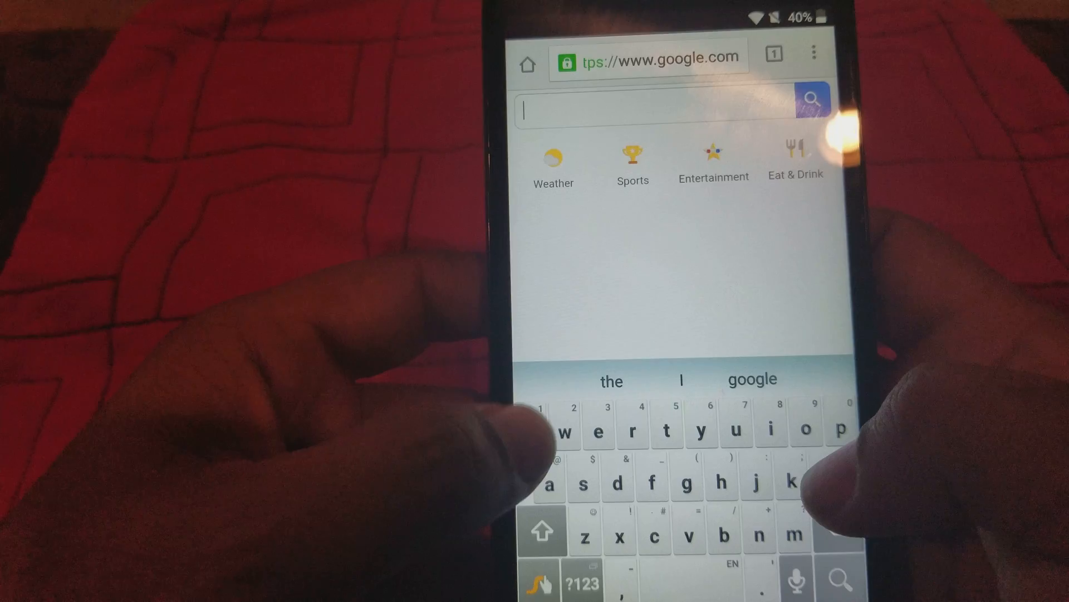
type("quick")
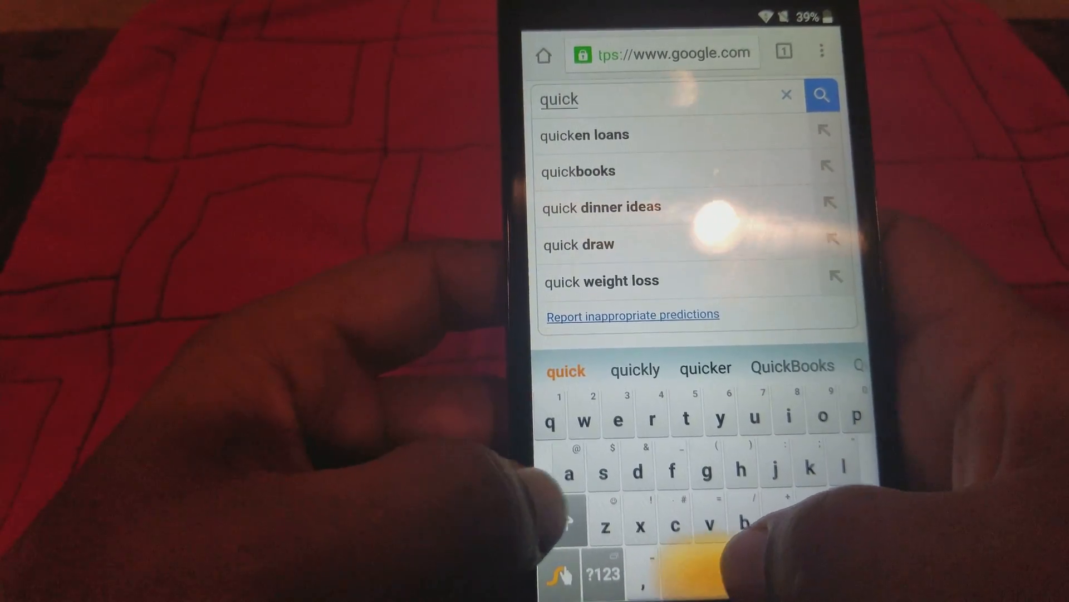
type("sh")
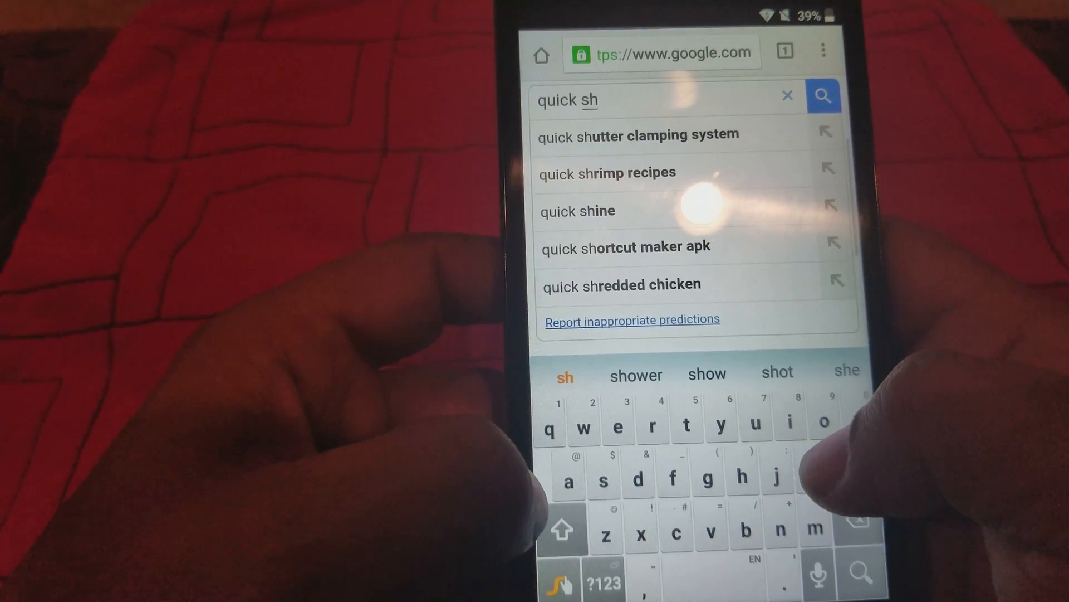
type("o")
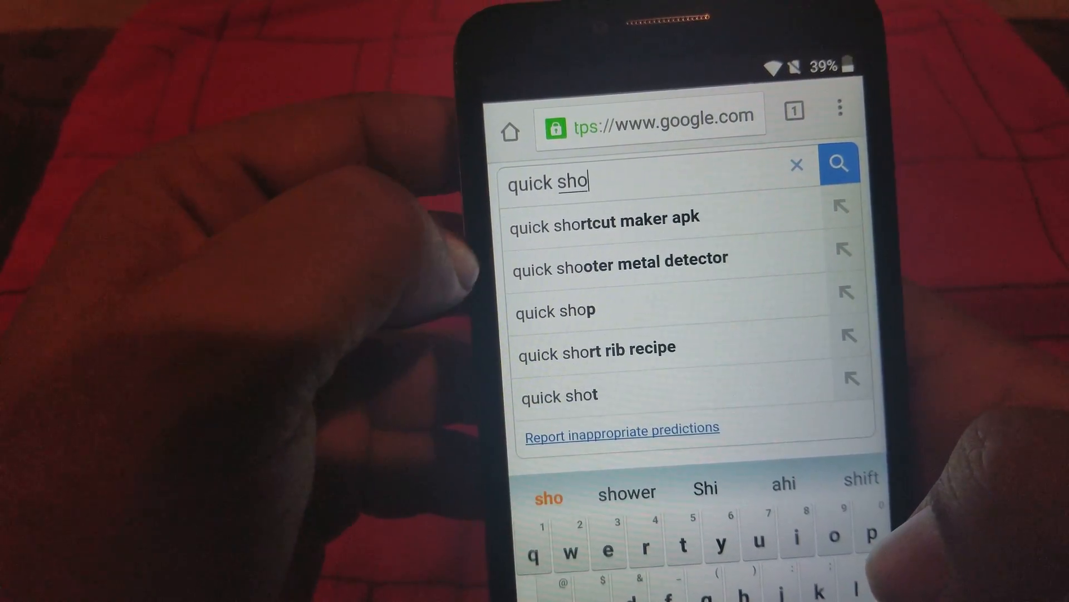
Download QuickShortcutMaker 2.4.0 apk from APKMirror, keeping the file despite the harm warning
left_click(603, 217)
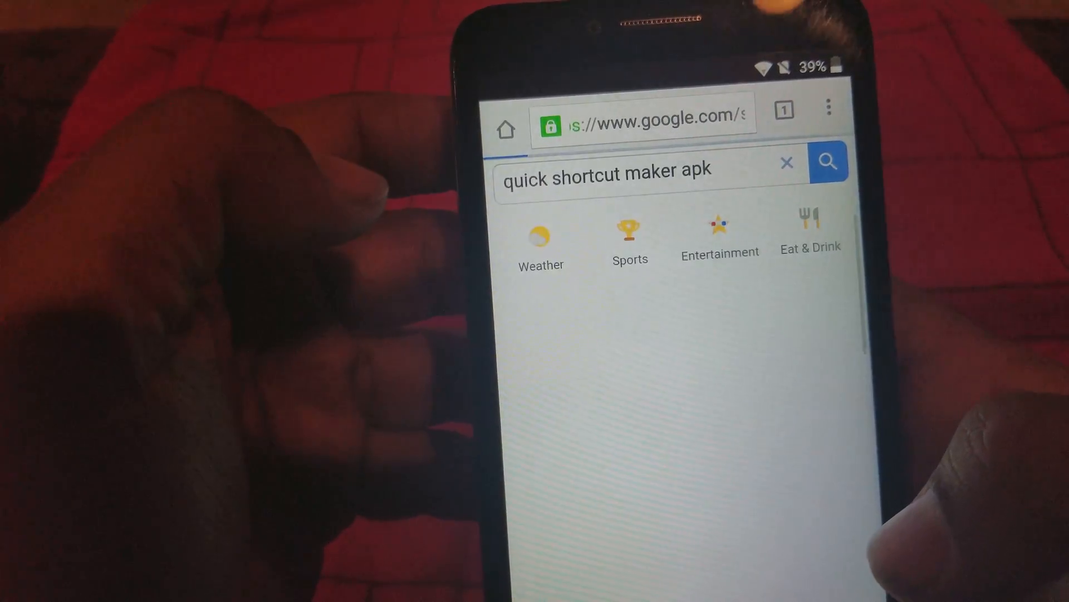
scroll("down", 3)
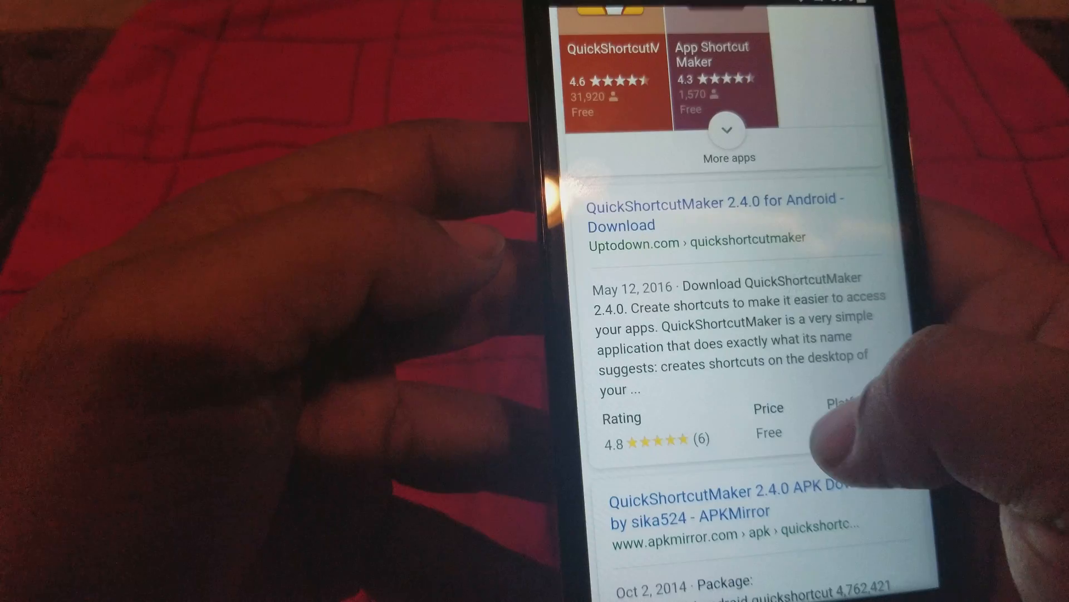
scroll("down", 3)
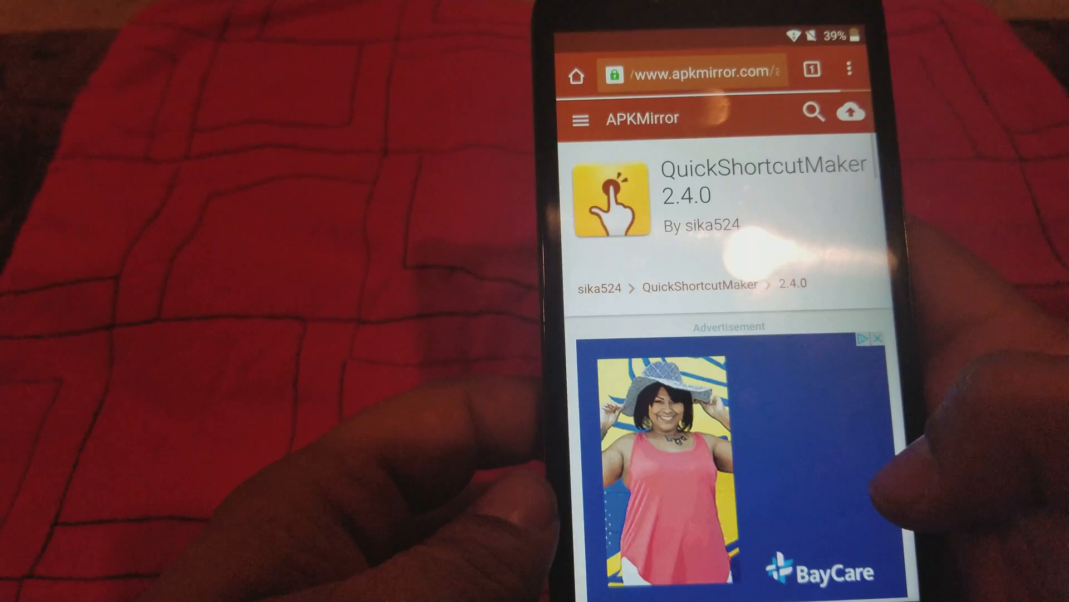
scroll("down", 3)
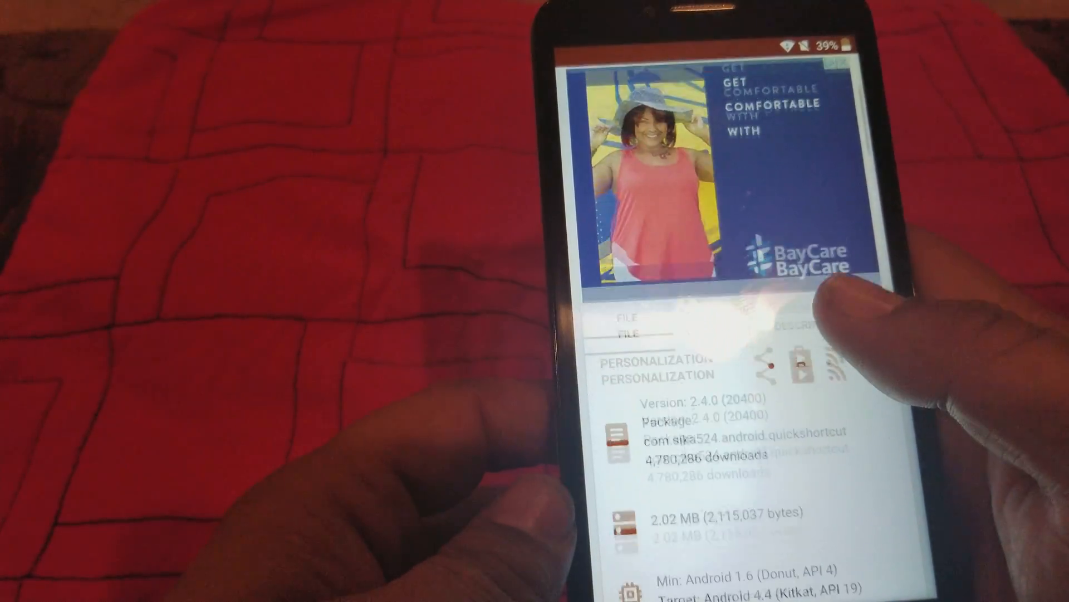
scroll("down", 3)
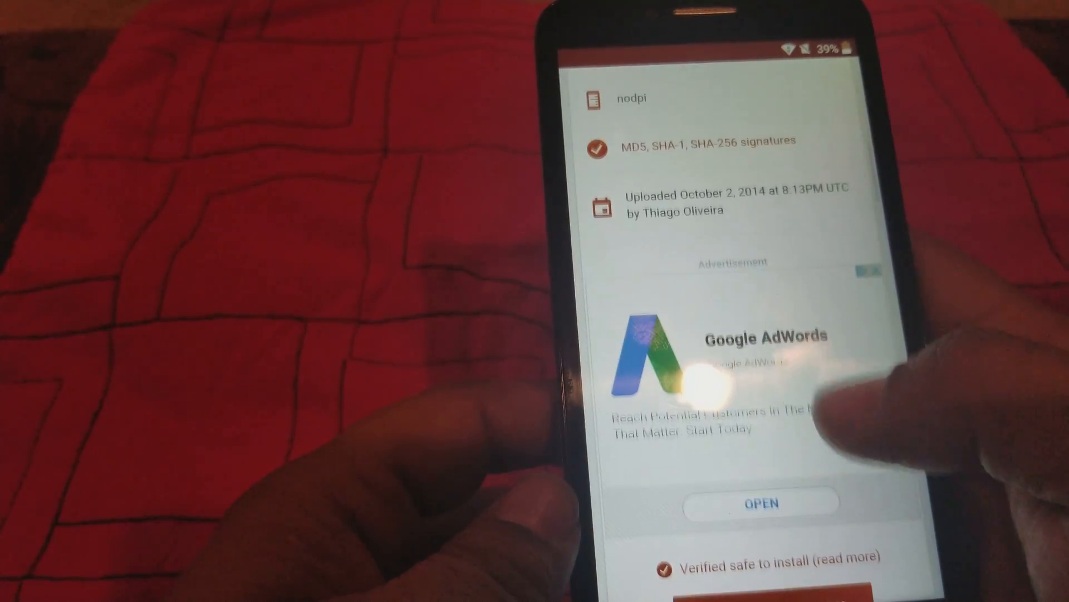
scroll("down", 3)
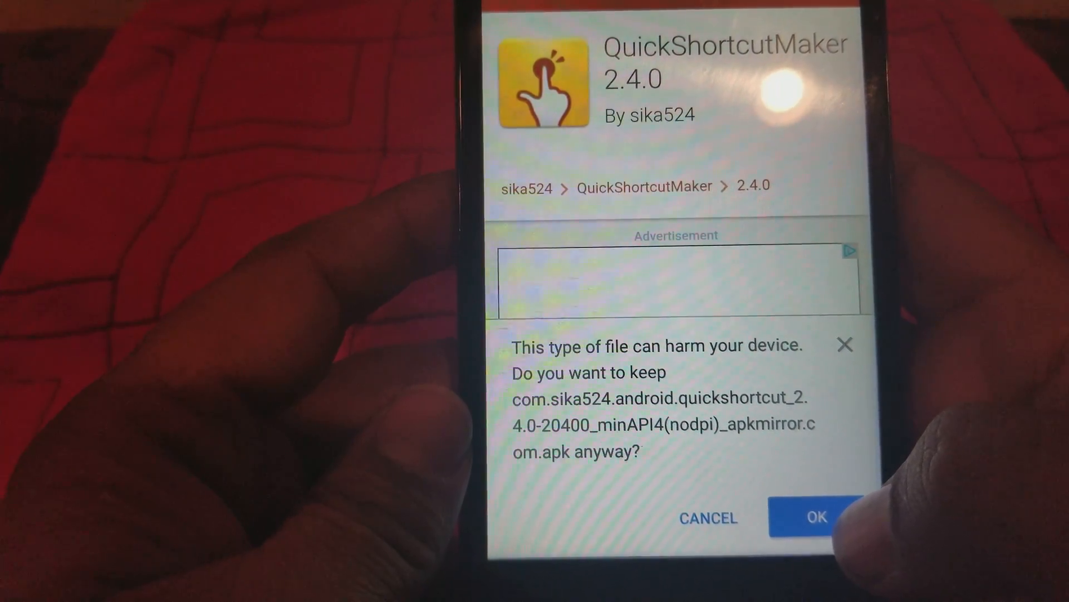
left_click(815, 517)
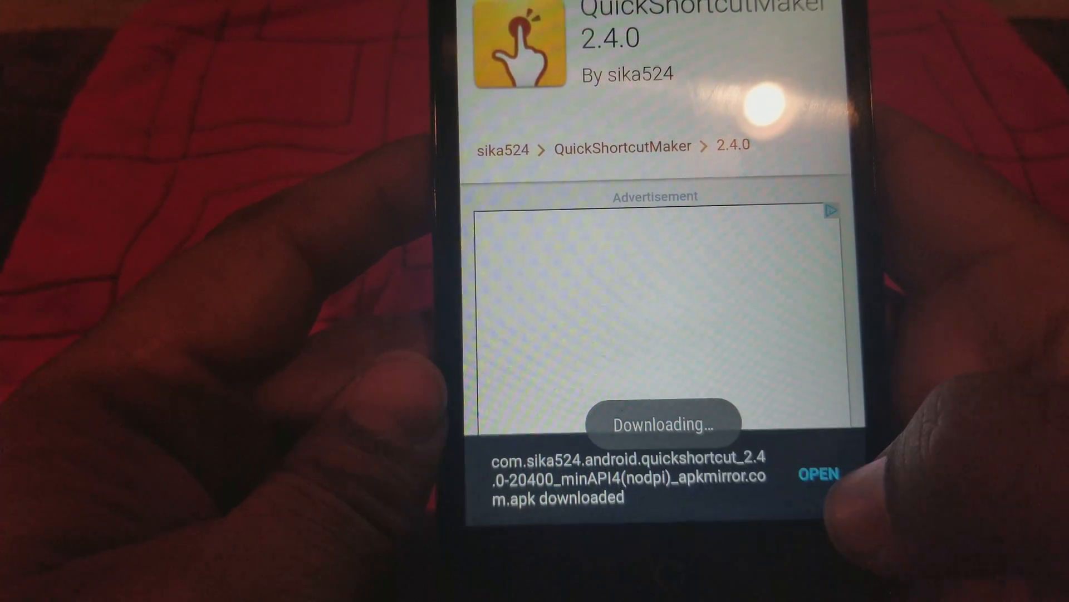
From the blocked apk install, enable Unknown sources in Security settings and accept the warning
left_click(819, 473)
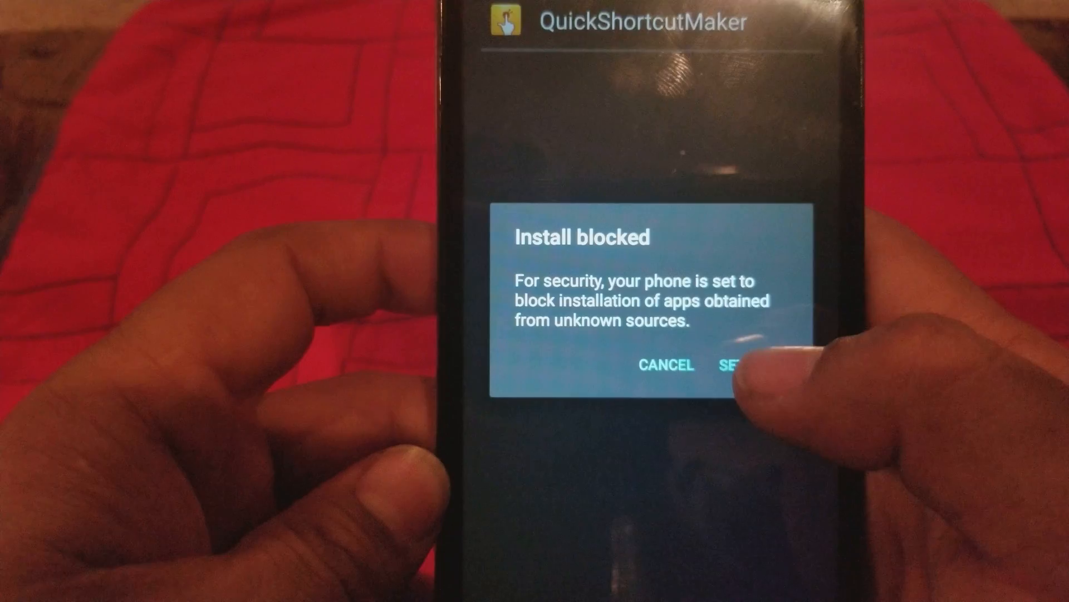
left_click(733, 365)
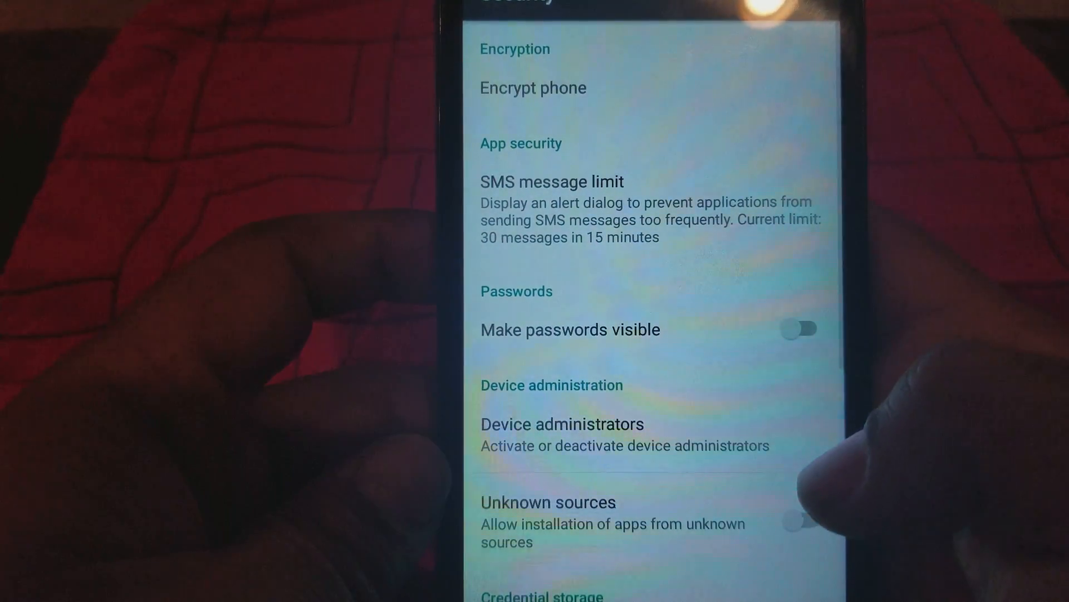
scroll("down", 3)
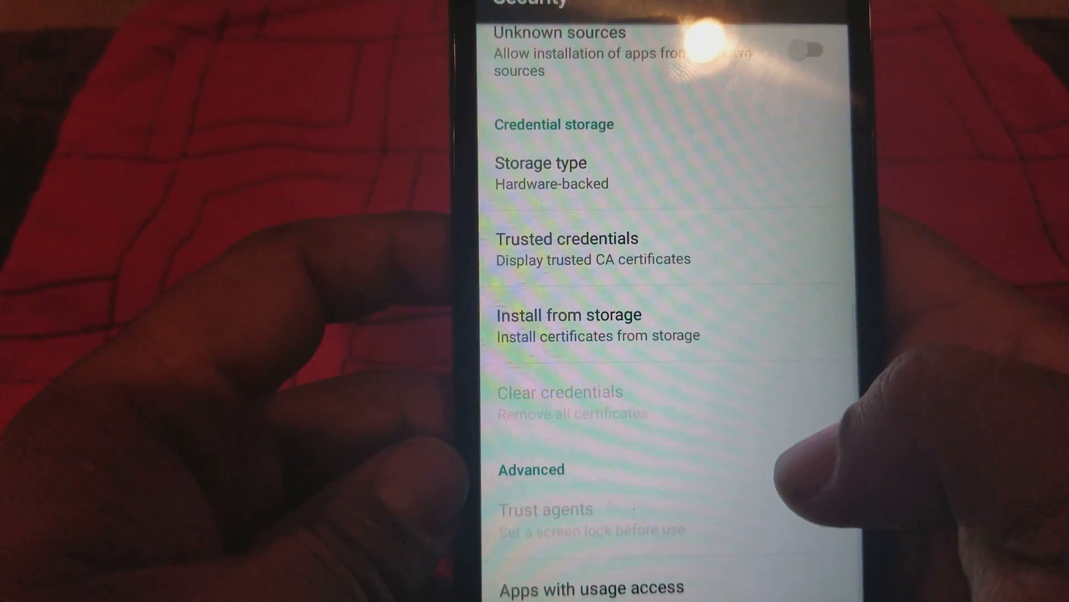
scroll("down", 3)
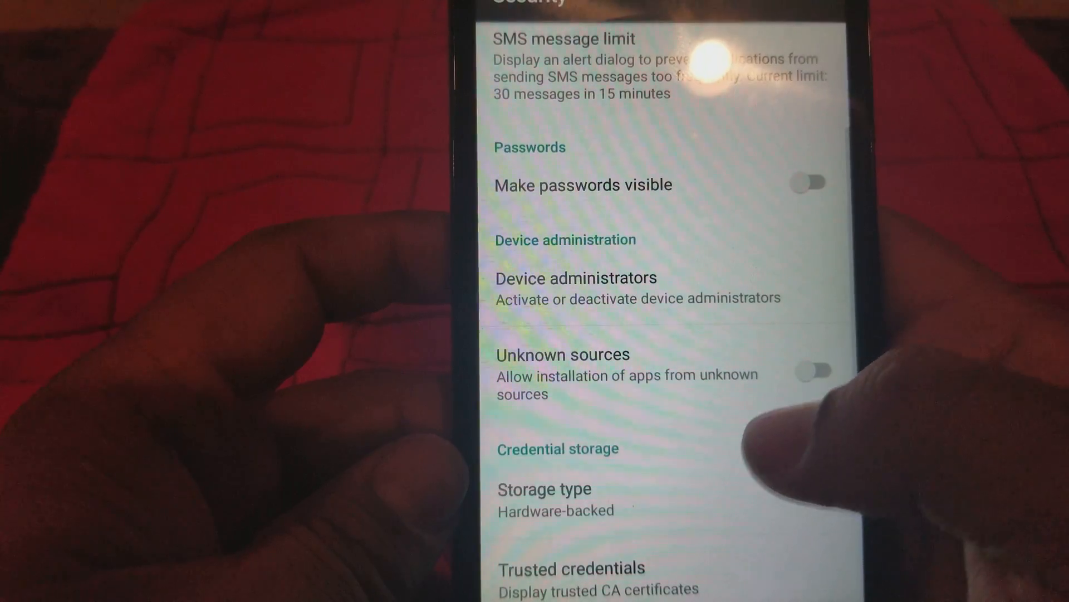
left_click(812, 369)
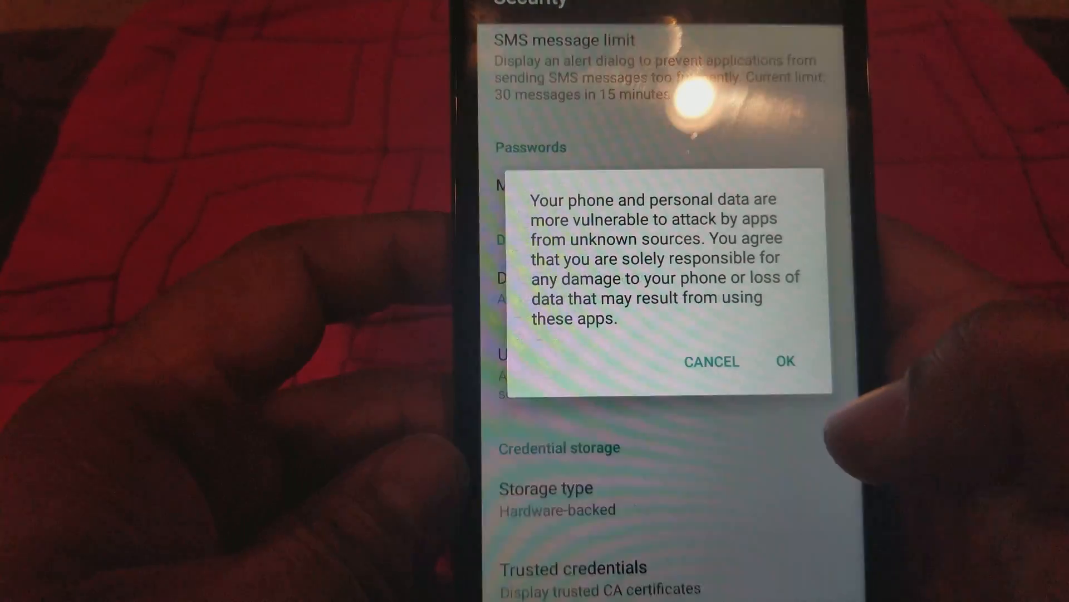
left_click(784, 361)
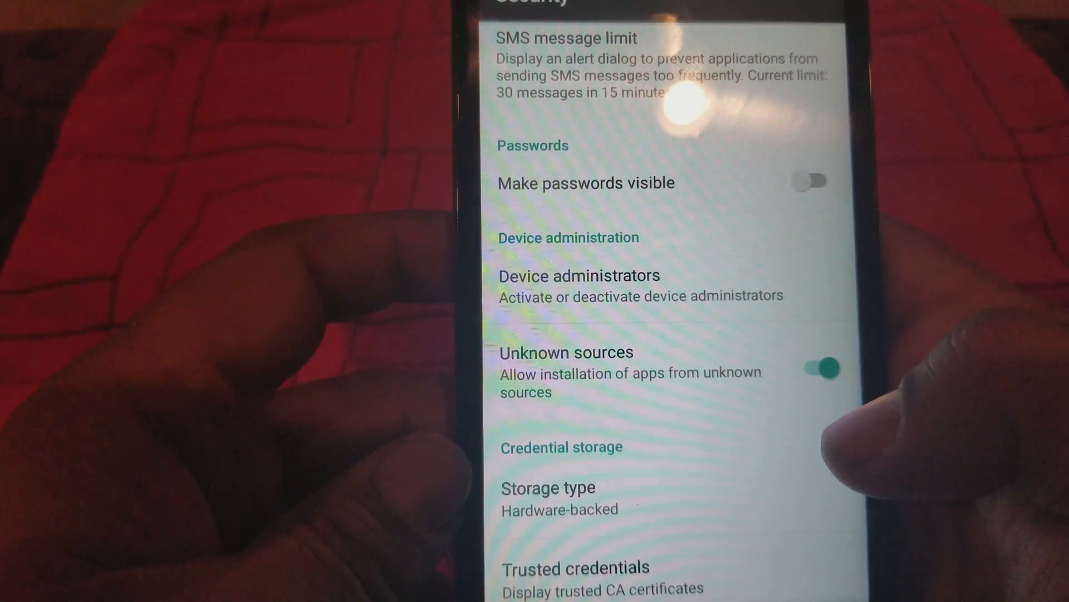
Return to the QuickShortcutMaker APKMirror download page in Chrome
scroll("down", 3)
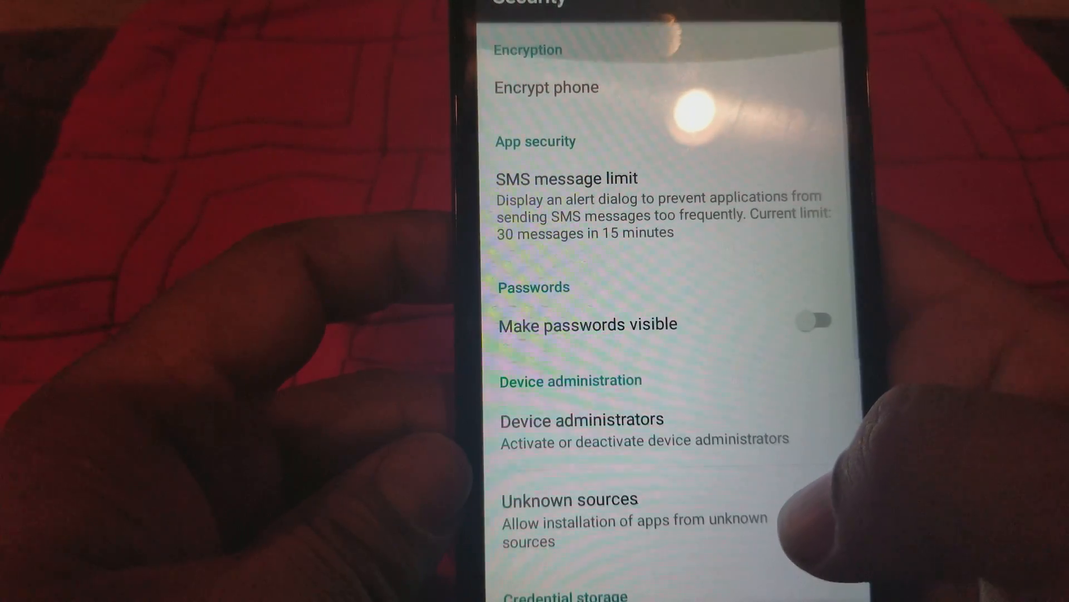
left_click(831, 468)
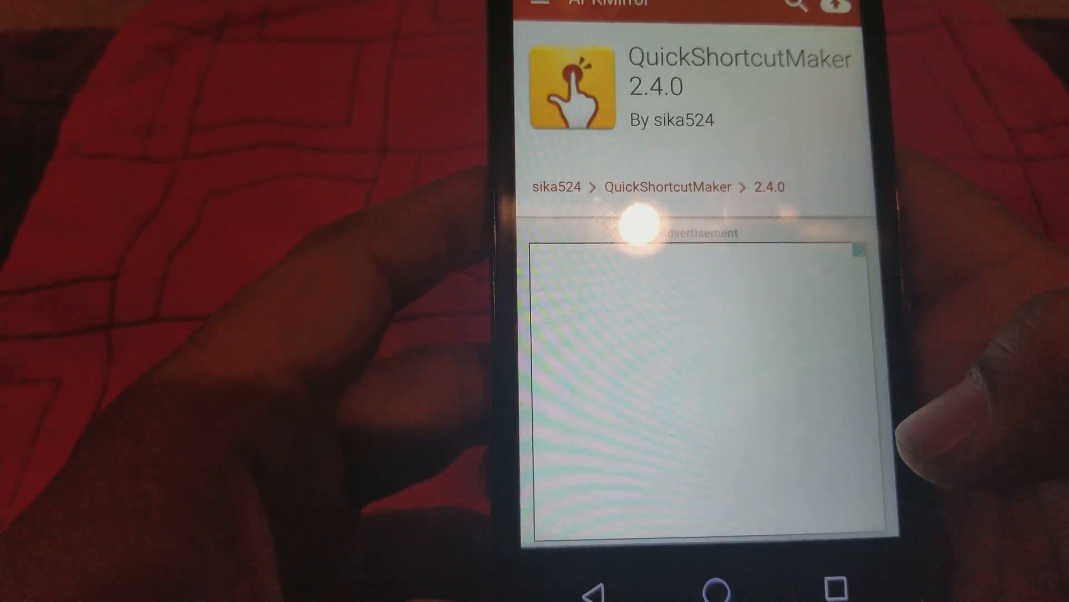
Re-download the QuickShortcutMaker apk, replacing the existing file, and open its install prompt
scroll("down", 3)
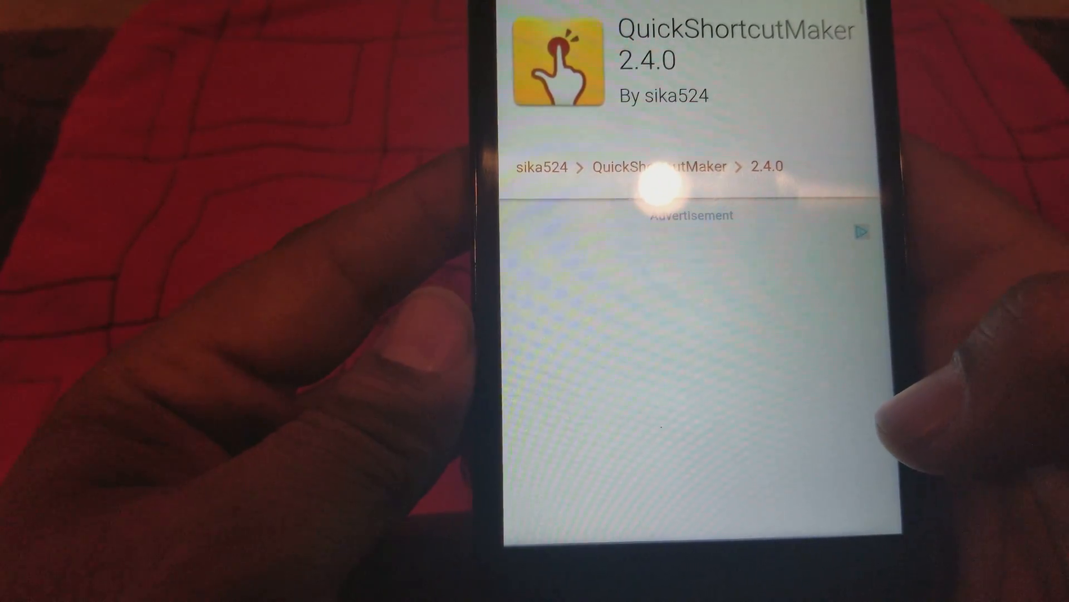
scroll("down", 3)
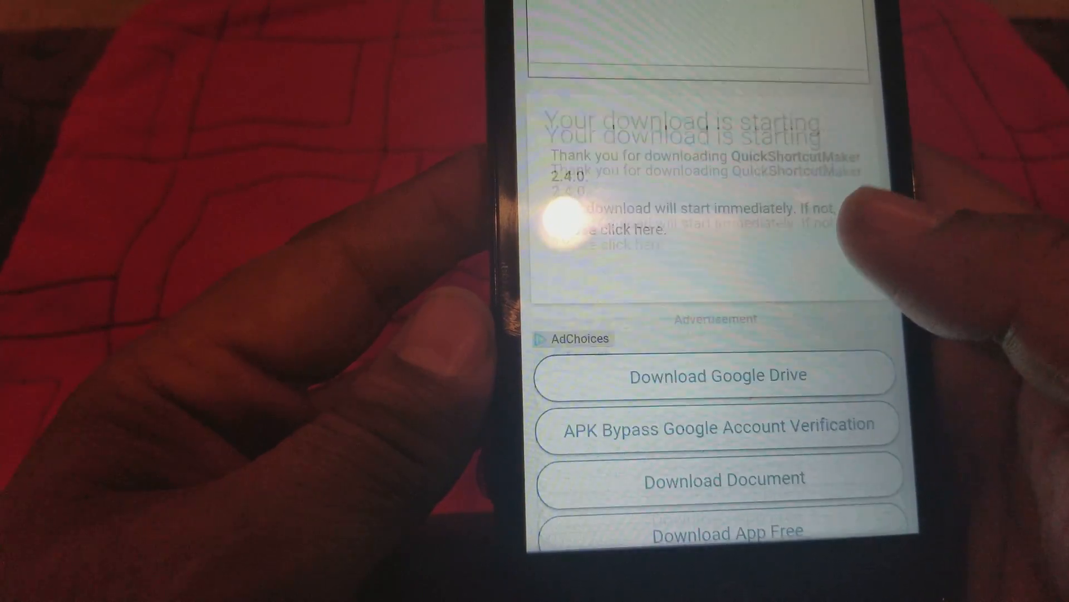
scroll("down", 3)
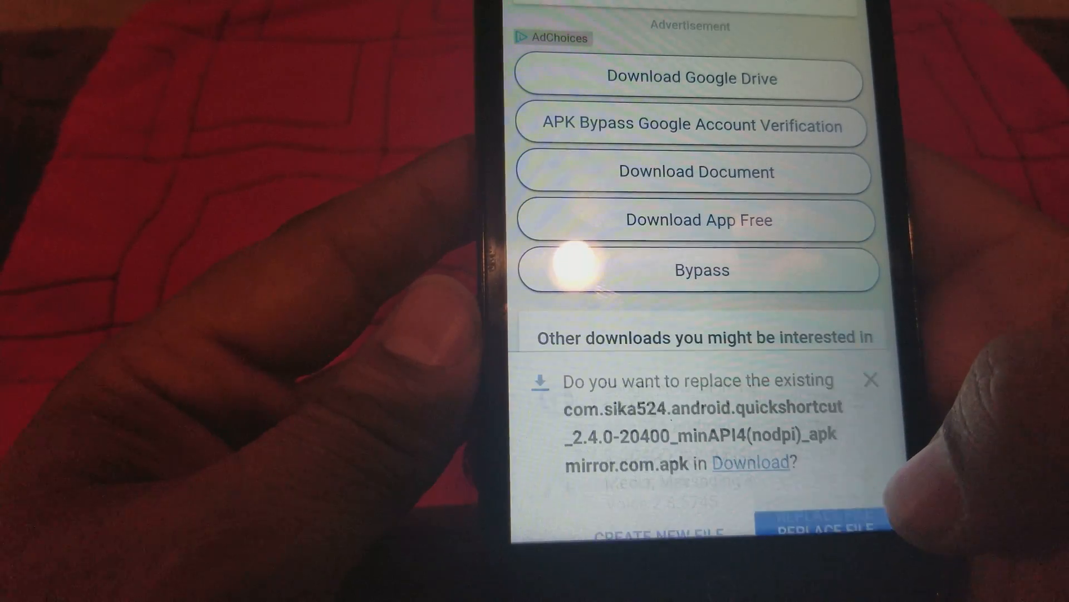
left_click(827, 527)
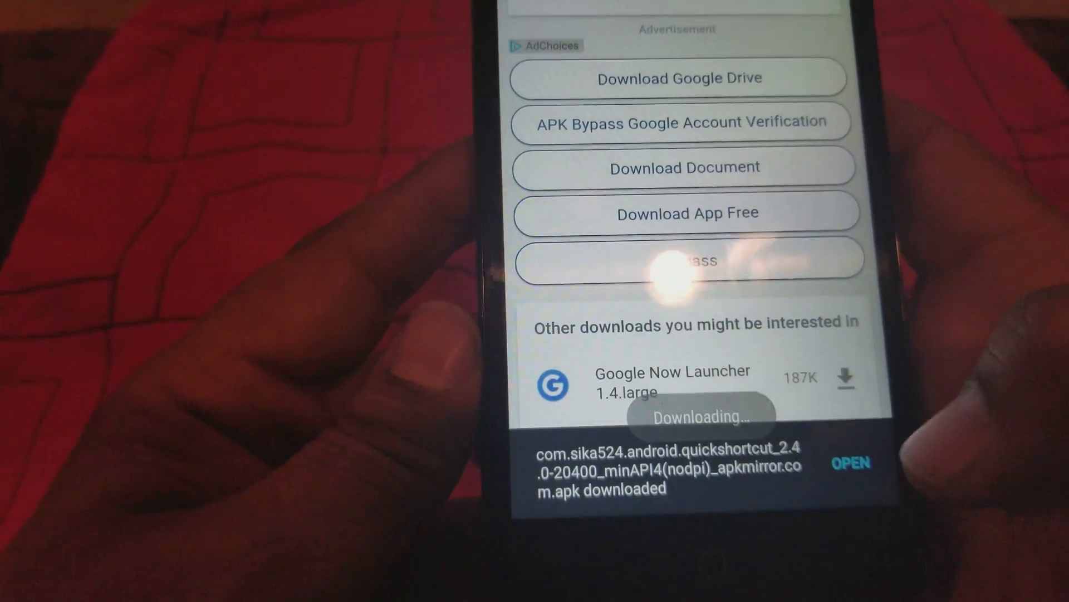
left_click(851, 463)
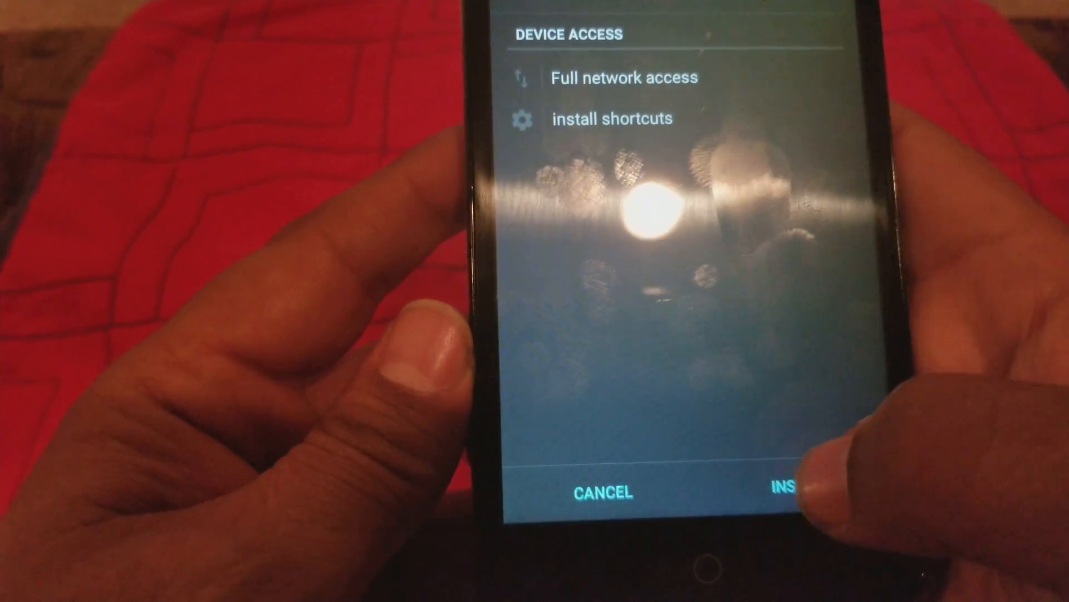
Install QuickShortcutMaker and launch it once installed
left_click(784, 491)
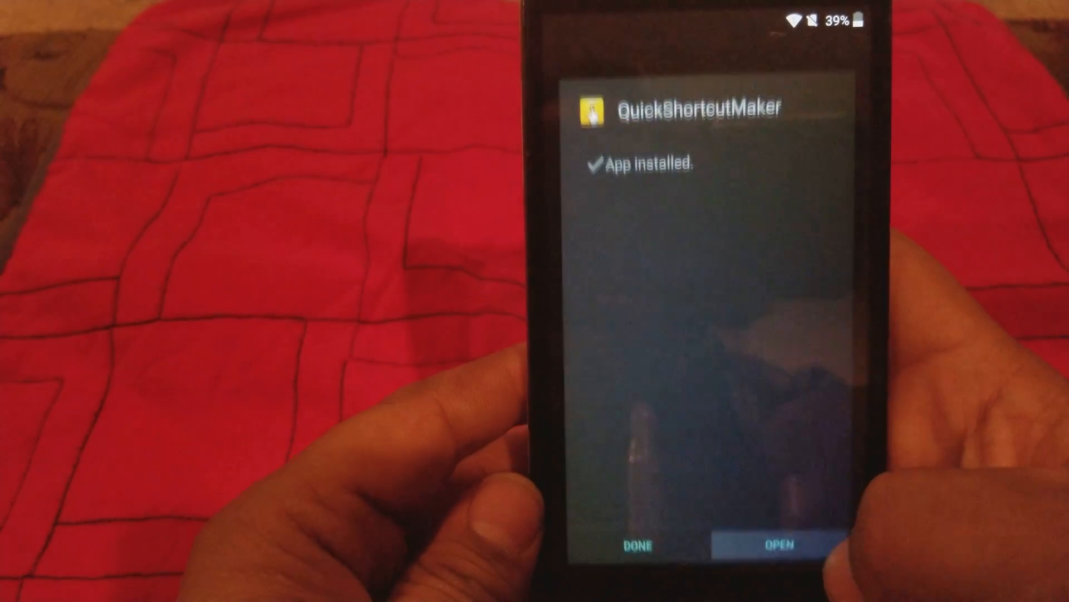
left_click(783, 545)
type("g")
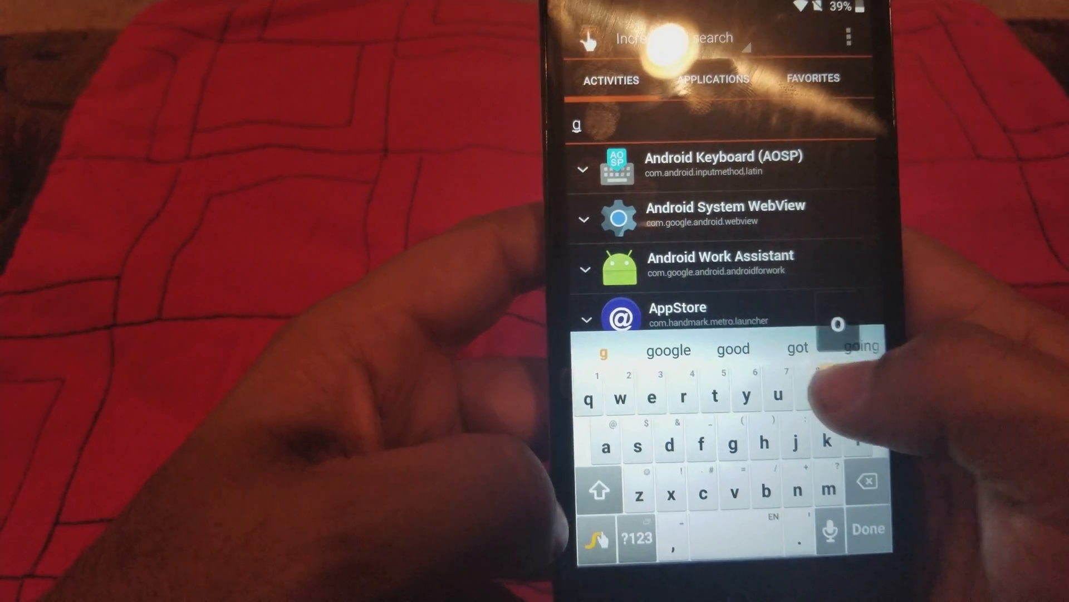
Search activities for "goo" and launch Google Account Manager's Type Email and Password activity
type("oo")
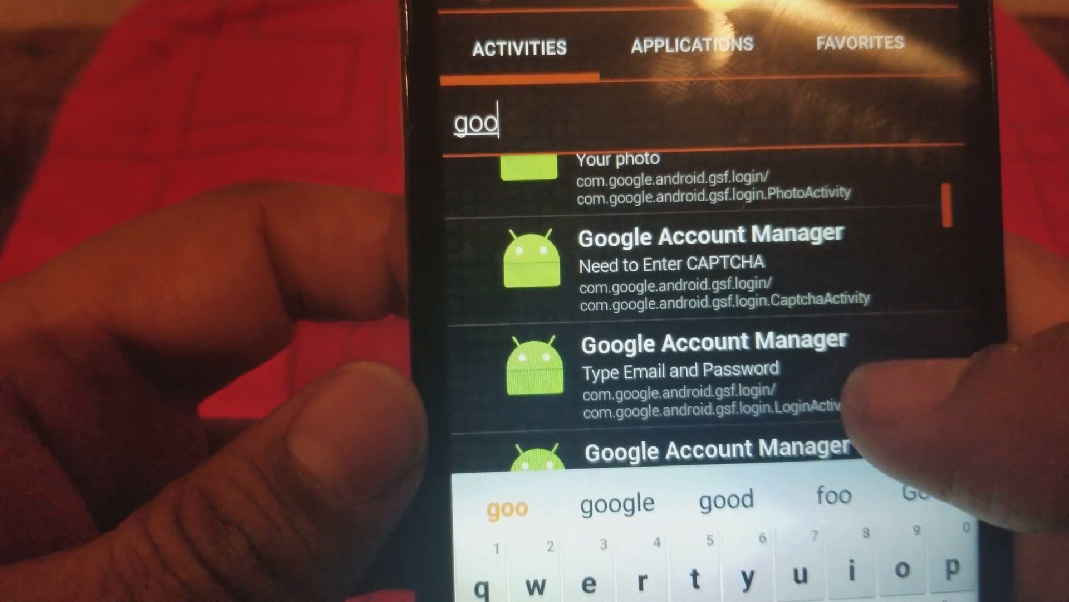
scroll("down", 3)
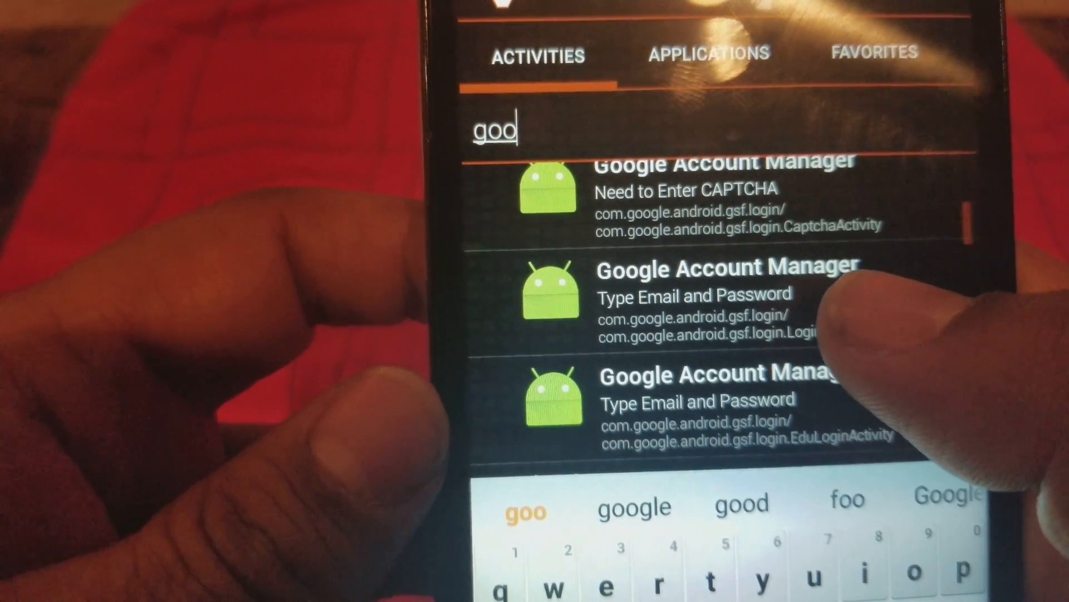
left_click(709, 266)
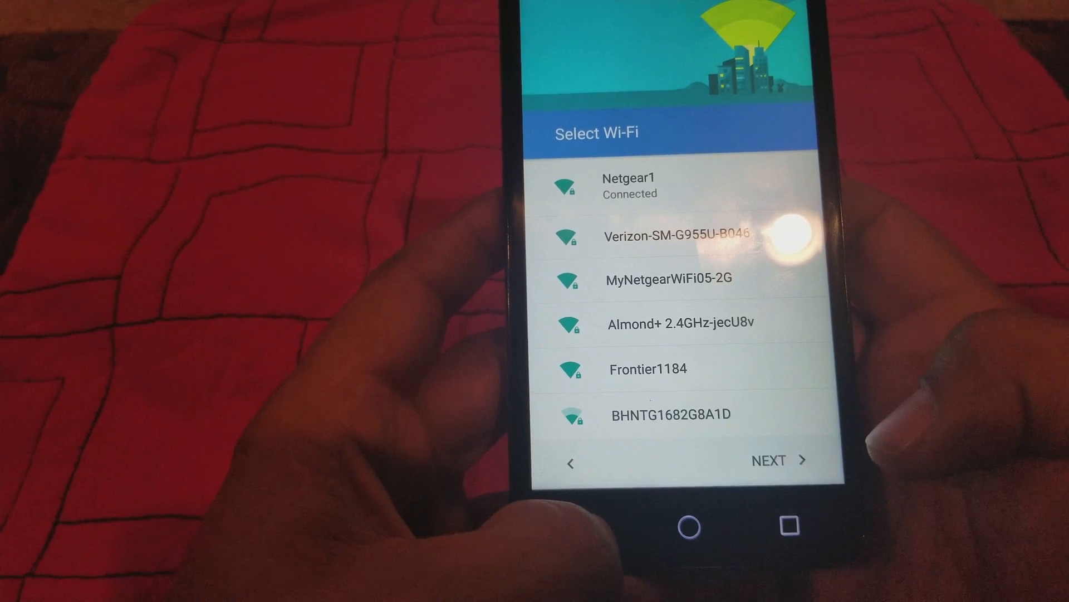
Continue past Wi-Fi, start setup in English and skip the SIM card step
left_click(782, 460)
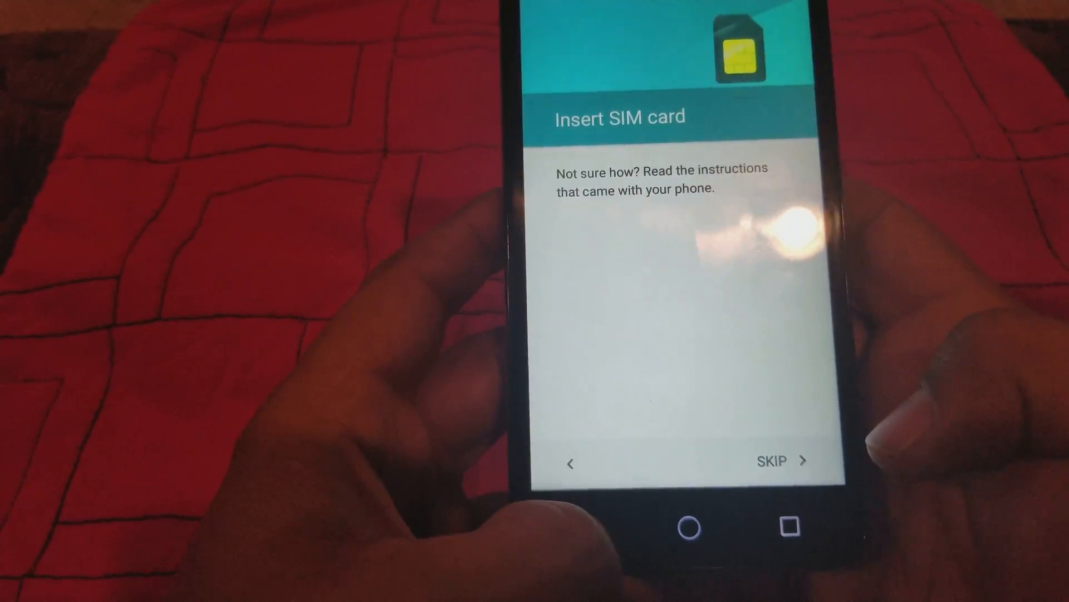
left_click(772, 460)
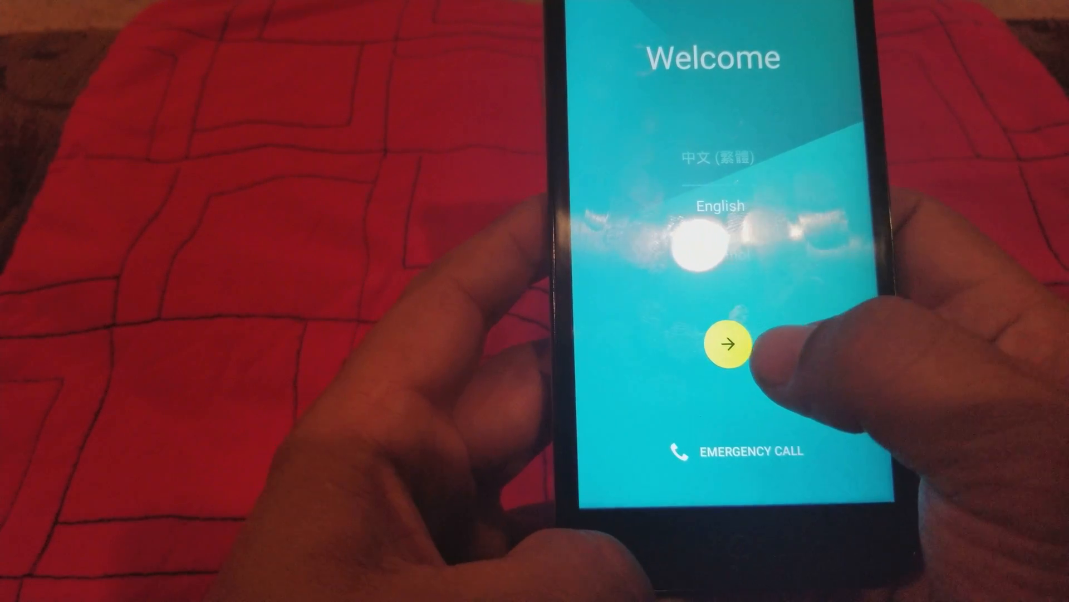
left_click(725, 344)
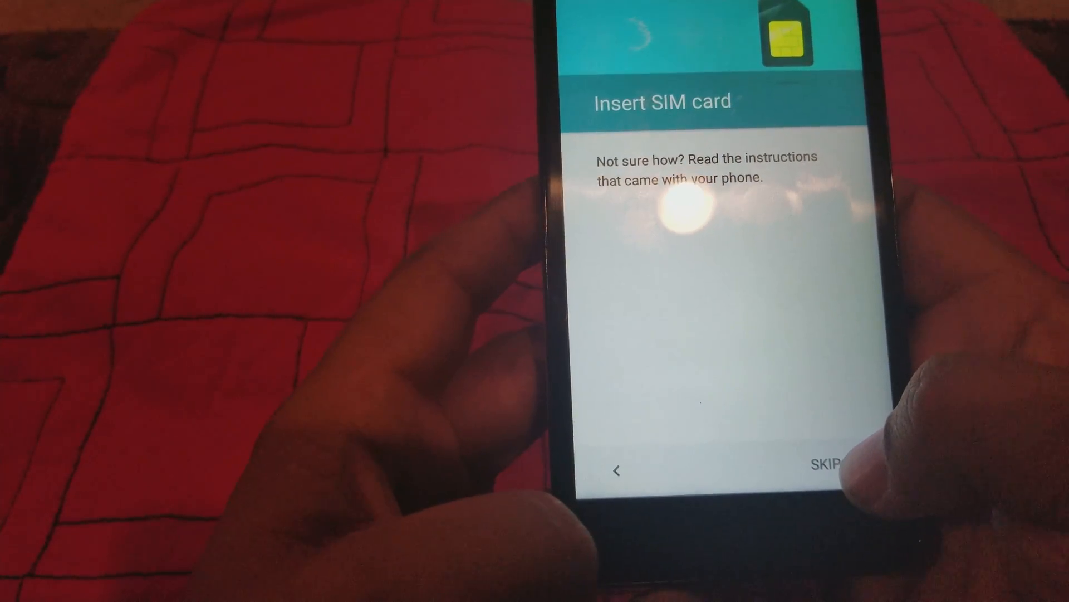
left_click(828, 460)
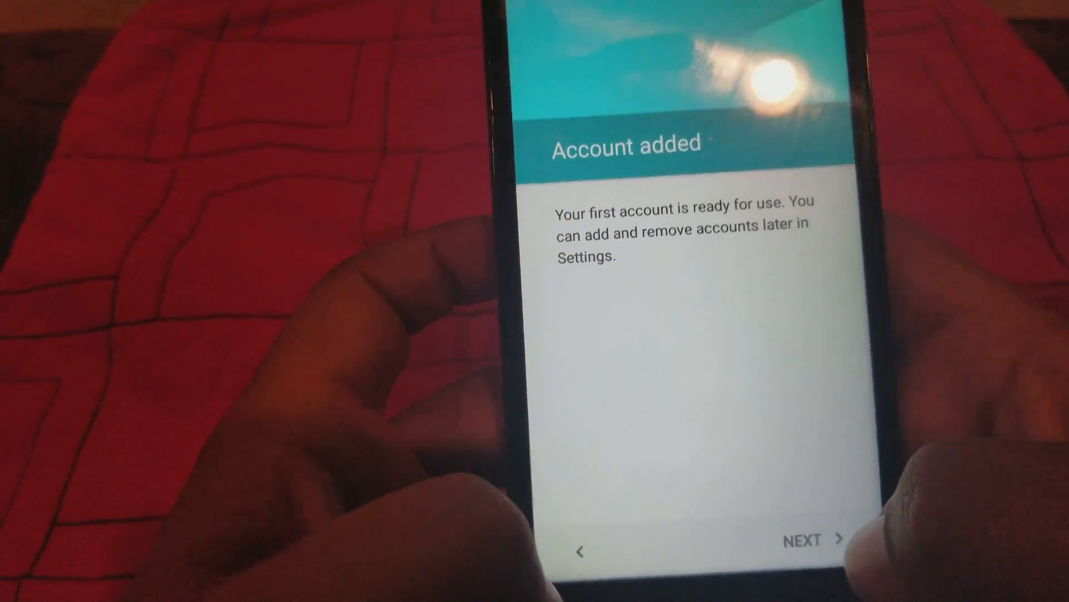
Confirm account added, skip screen lock, accept Google services and reach the MetroPCS home screen
left_click(809, 538)
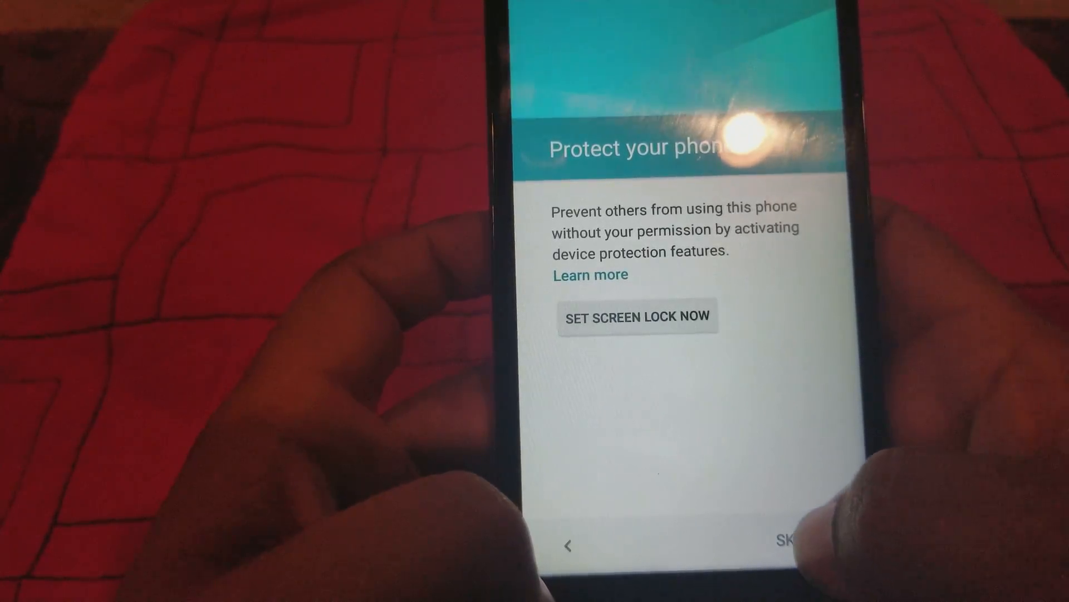
left_click(791, 544)
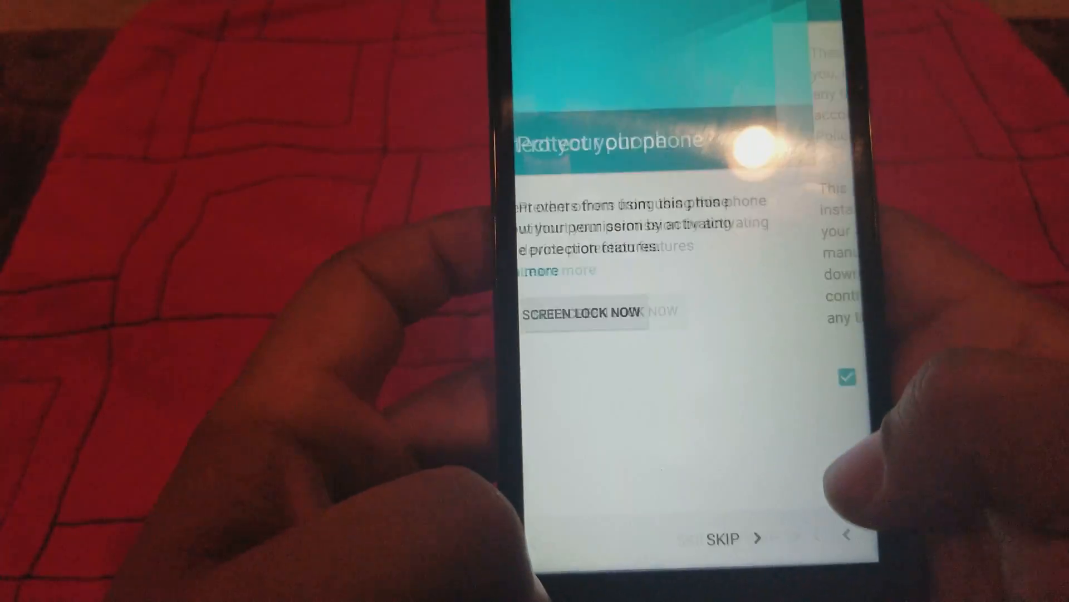
left_click(728, 537)
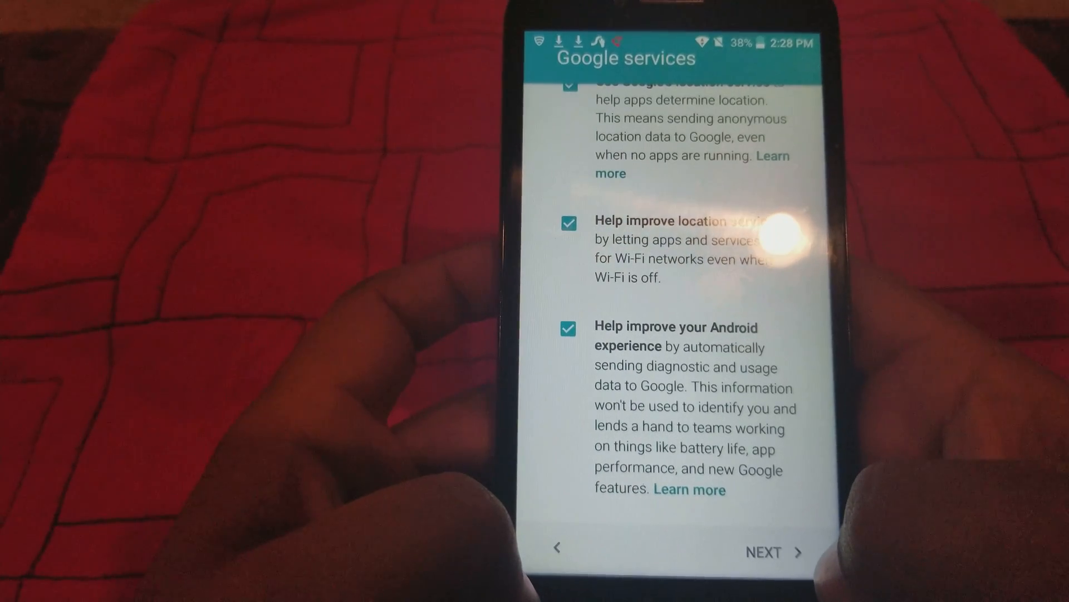
left_click(774, 552)
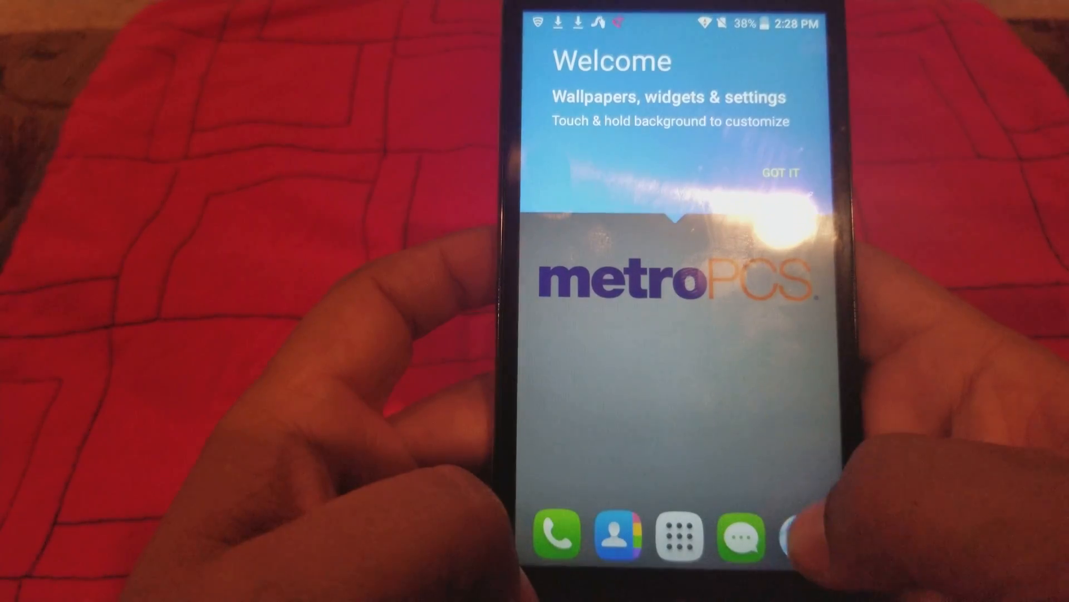